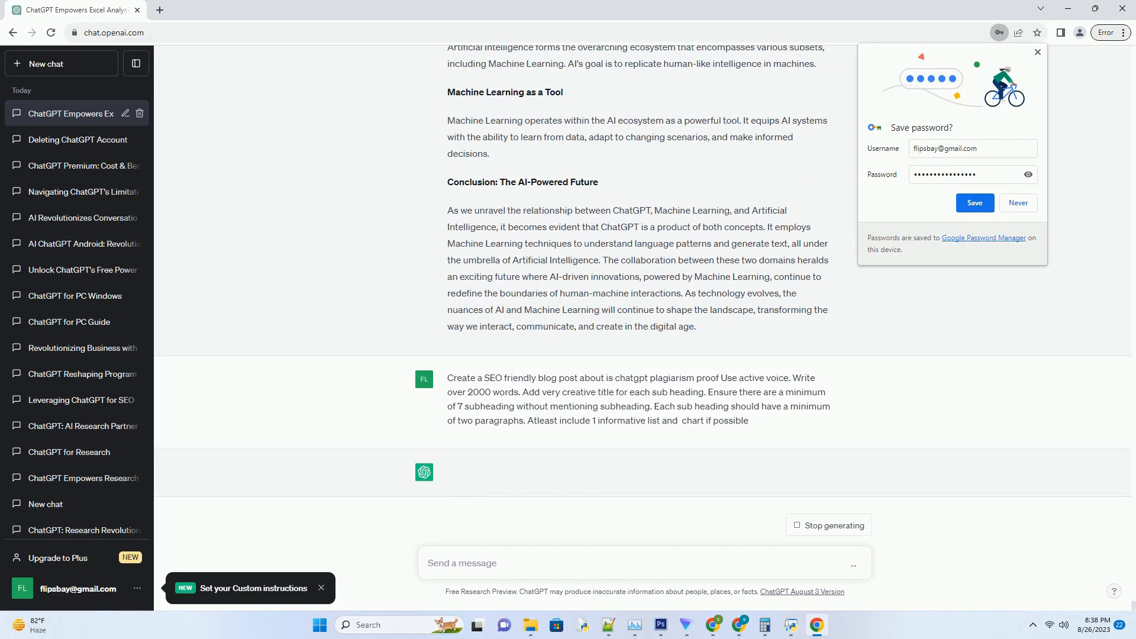
Step: Follow the plagiarism-proof blog post to its conclusion, then focus the message box for a follow-up
{"action": "scroll", "scroll_direction": "down", "scroll_amount": 3}
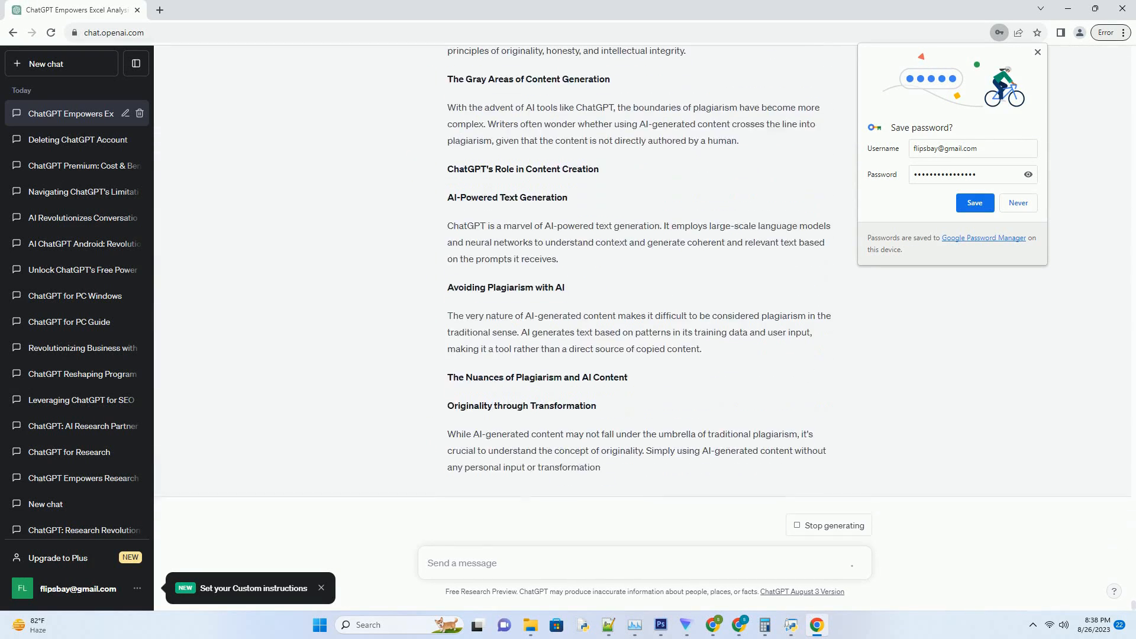
{"action": "scroll", "scroll_direction": "down", "scroll_amount": 3}
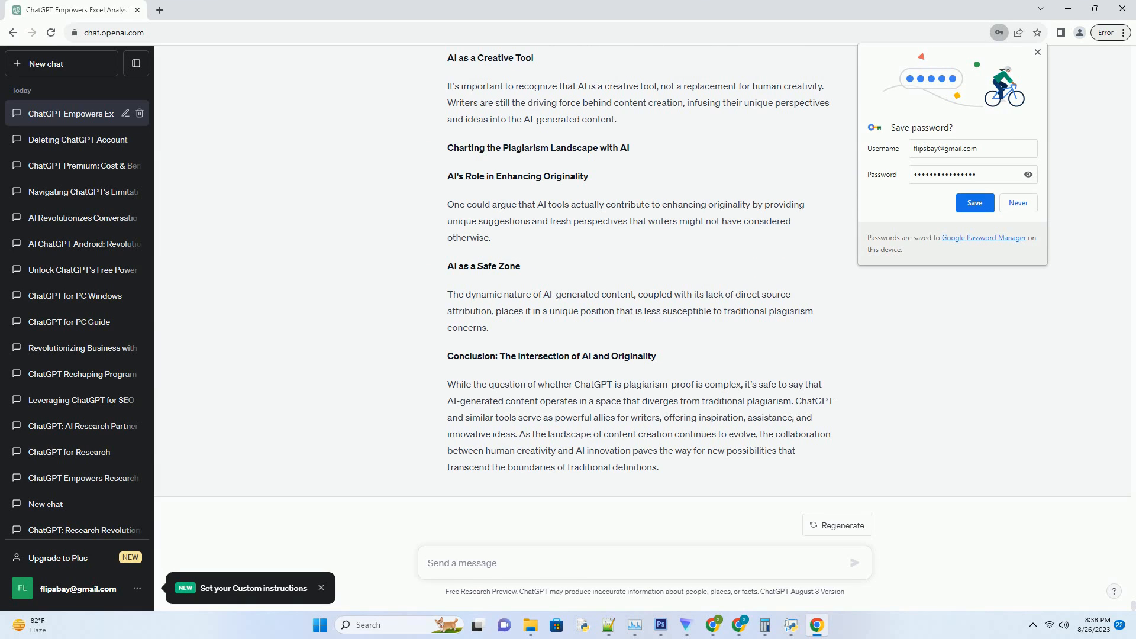
{"action": "left_click", "coordinate": [644, 562]}
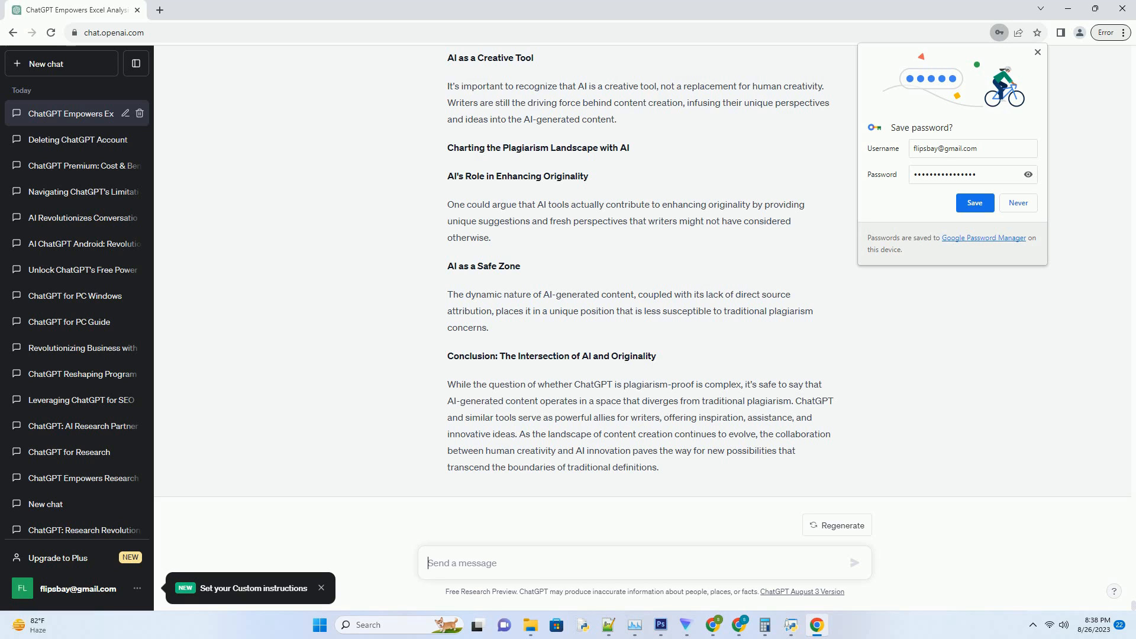